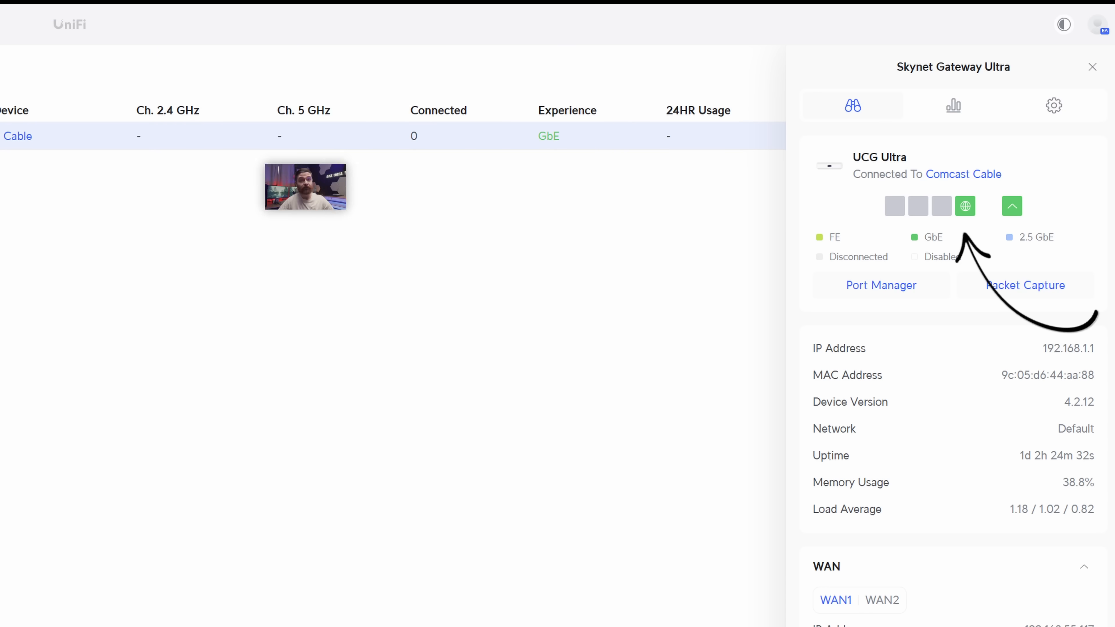
View the Internet WAN list showing Primary (WAN1) and Secondary (WAN2) in Failover Only
click(69, 34)
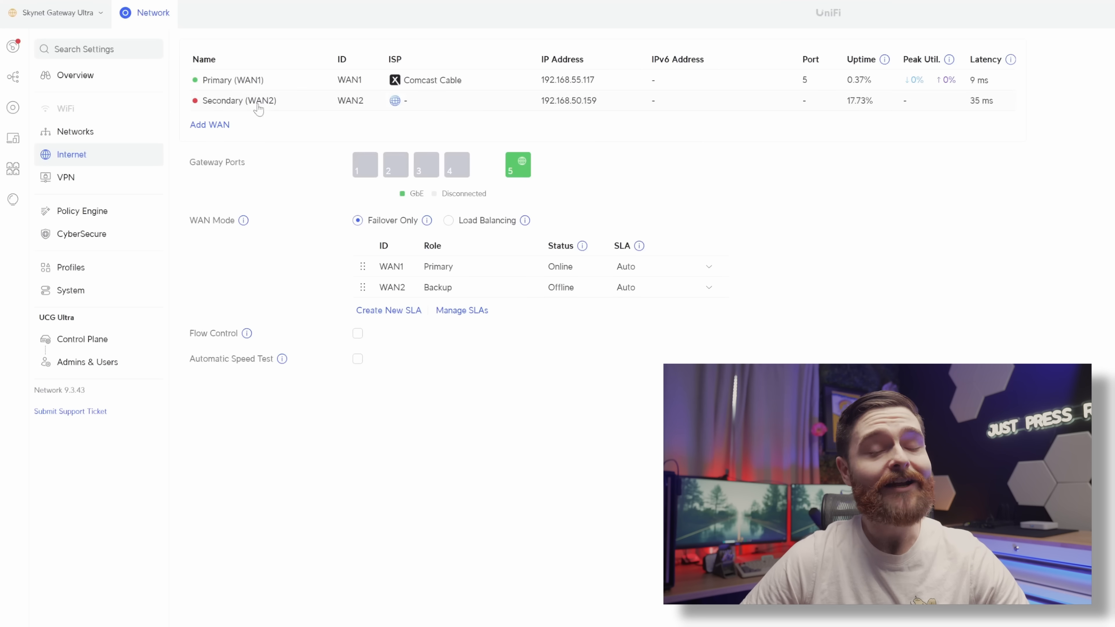
Assign Secondary (WAN2) to Port 4 so Comcast Cable comes online as backup
click(238, 101)
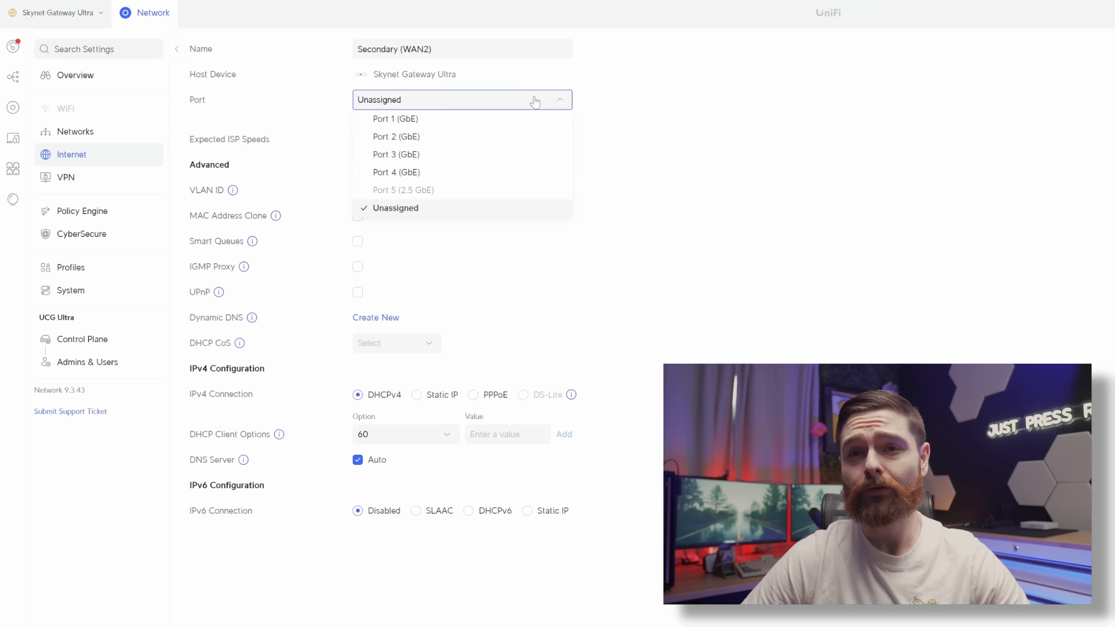
click(396, 172)
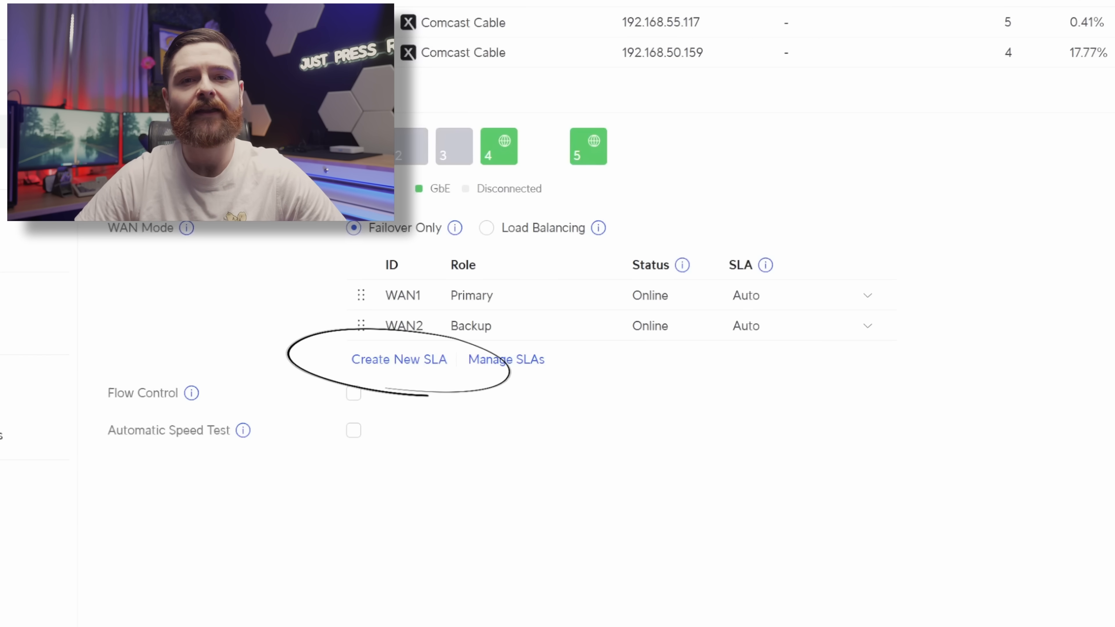
Create a 'Google and Quad Nine' SLA pinging verification servers 8.8.8.8 and 9.9.9.9
click(399, 359)
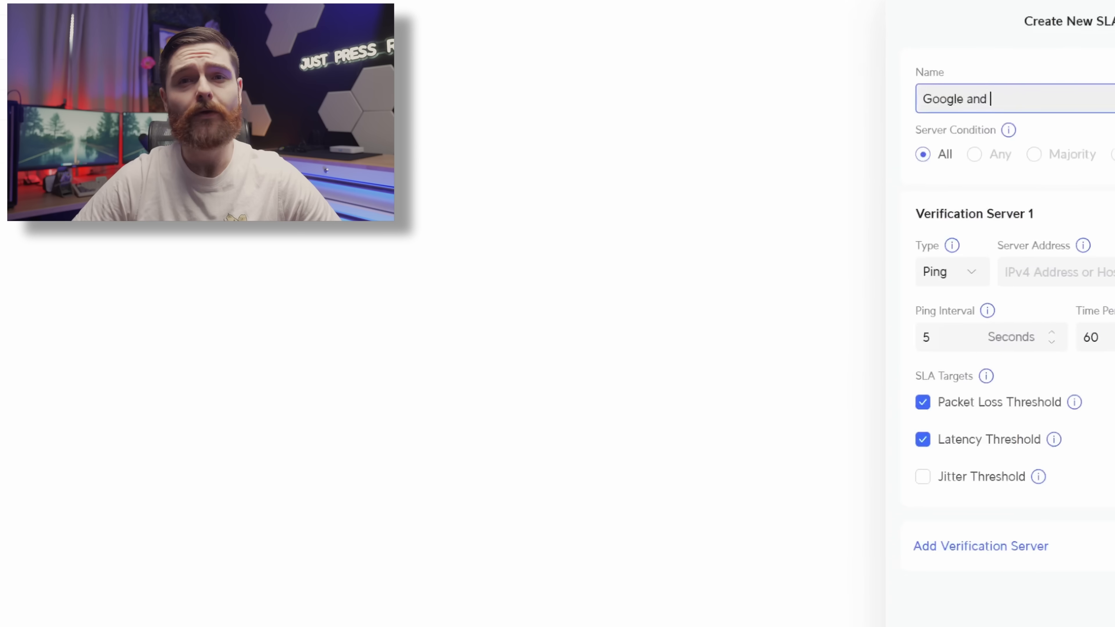
text(Quad Nine)
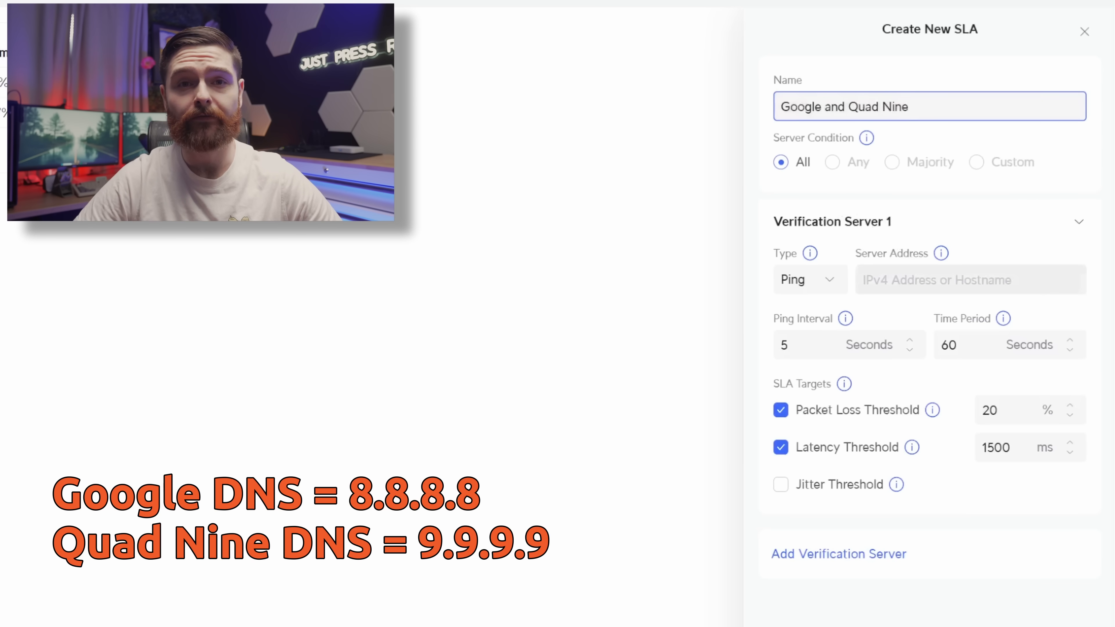
click(970, 279)
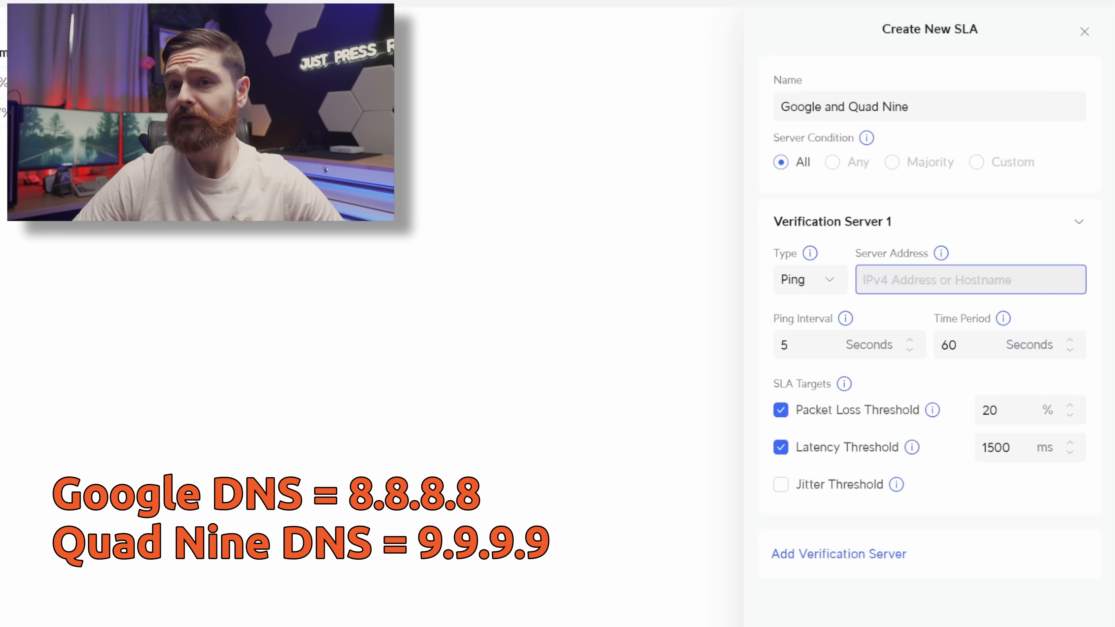
text(8.8.8.8)
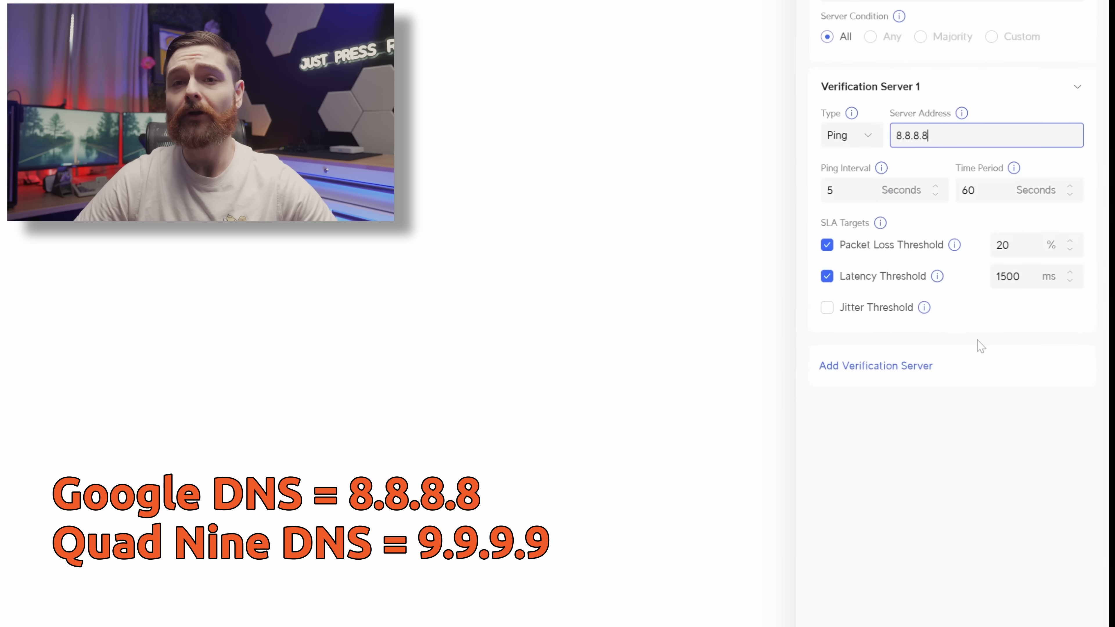
click(875, 365)
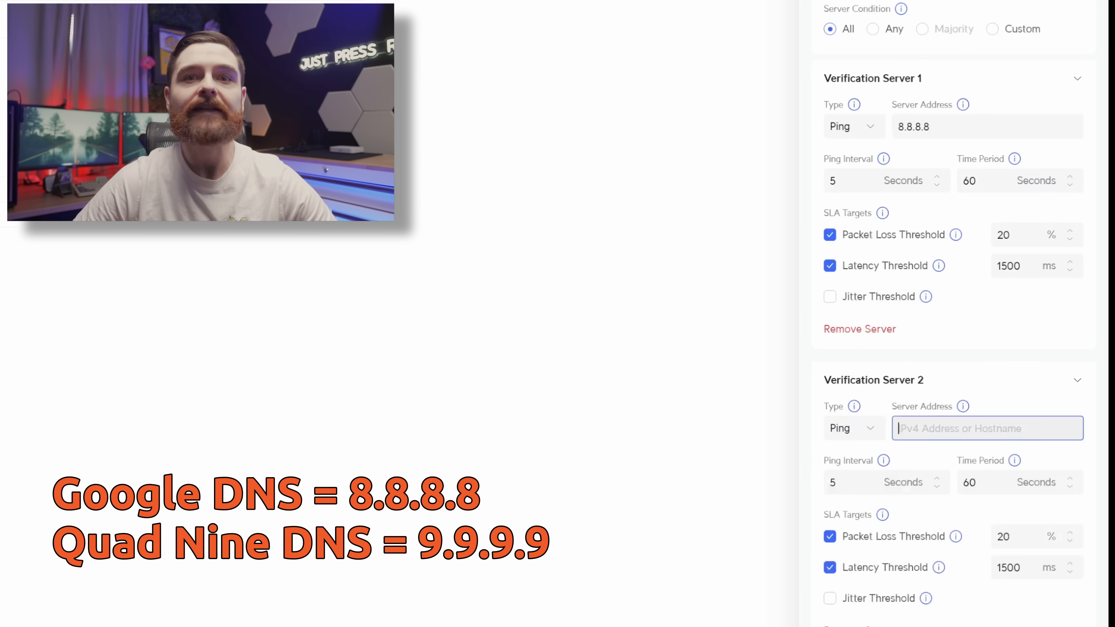
text(9.9.9.9)
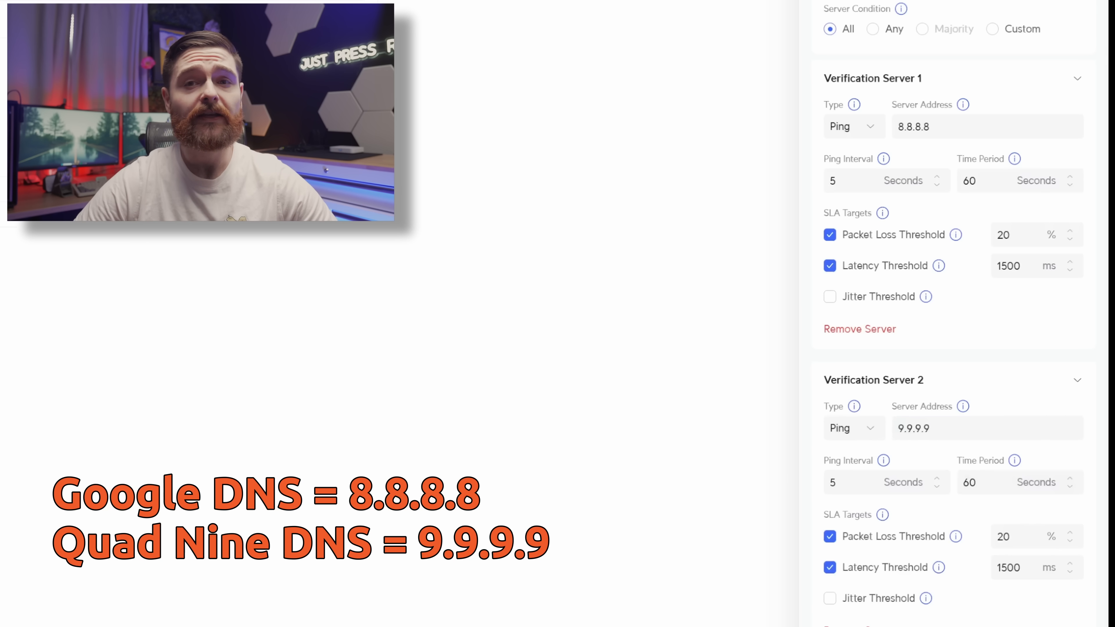
scroll(down, 3)
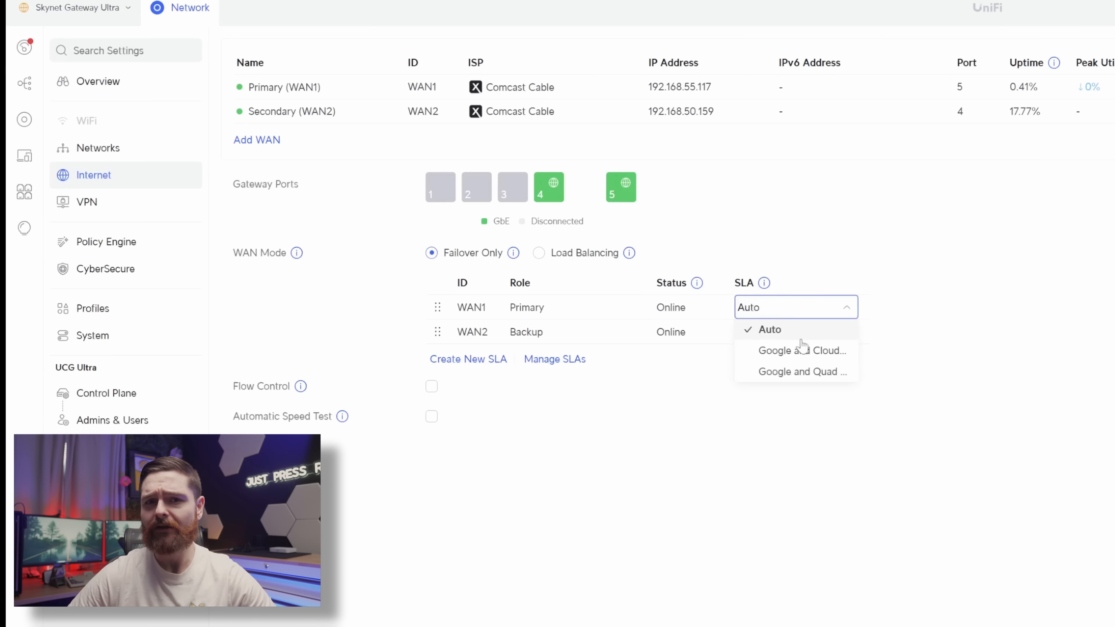
Select the Google and Quad Nine SLA for both WAN1 and WAN2
click(801, 350)
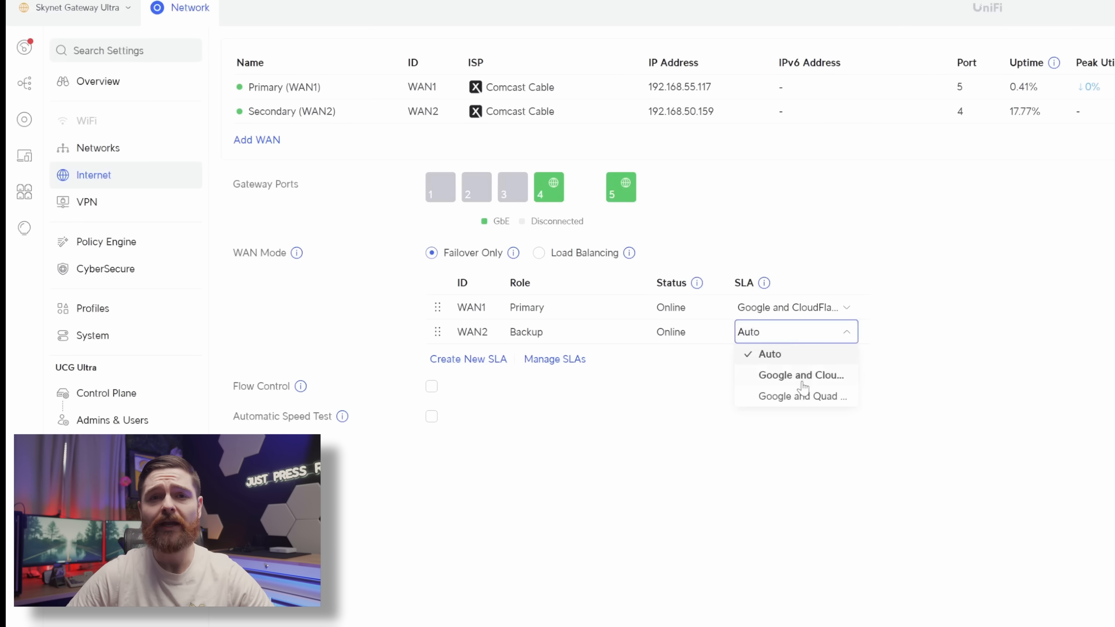
click(801, 375)
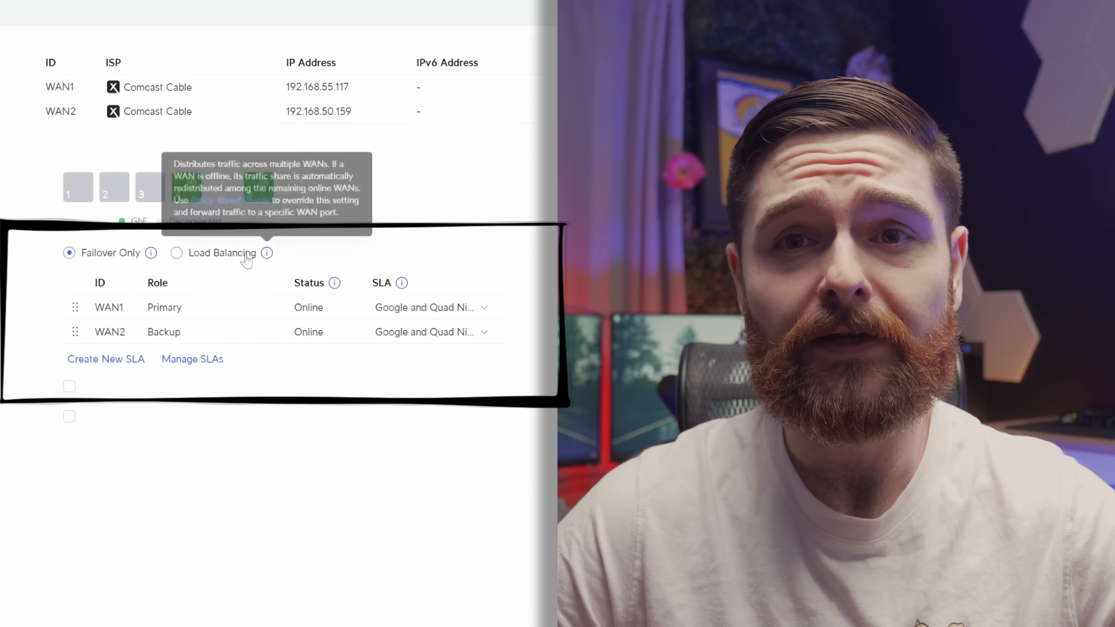
Switch WAN mode to Load Balancing with 50% traffic on each WAN
click(177, 252)
text(1)
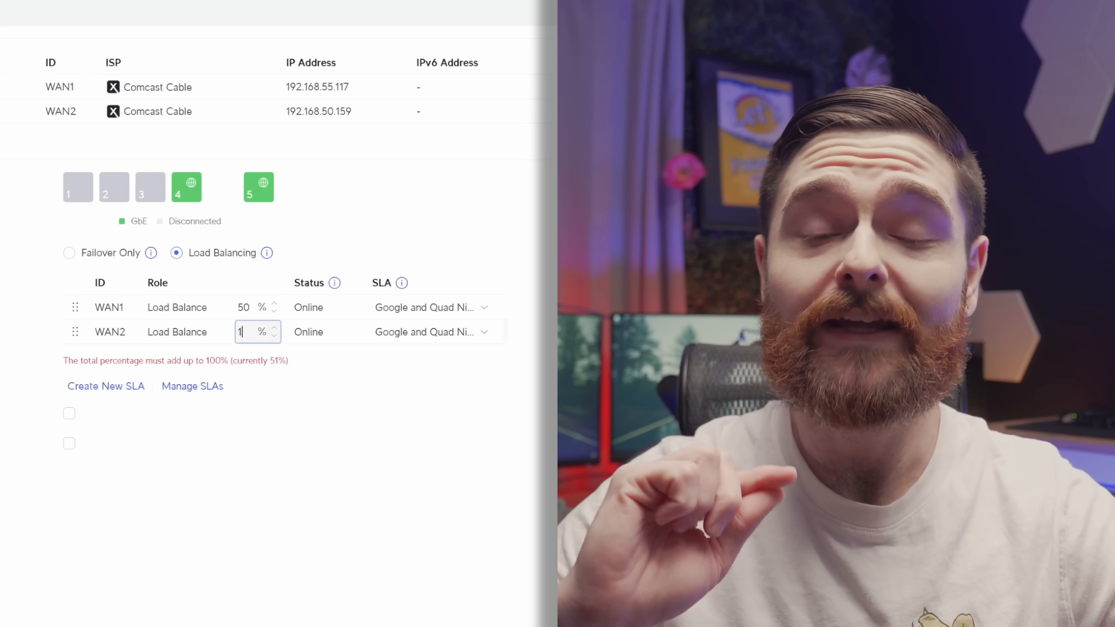
text(50)
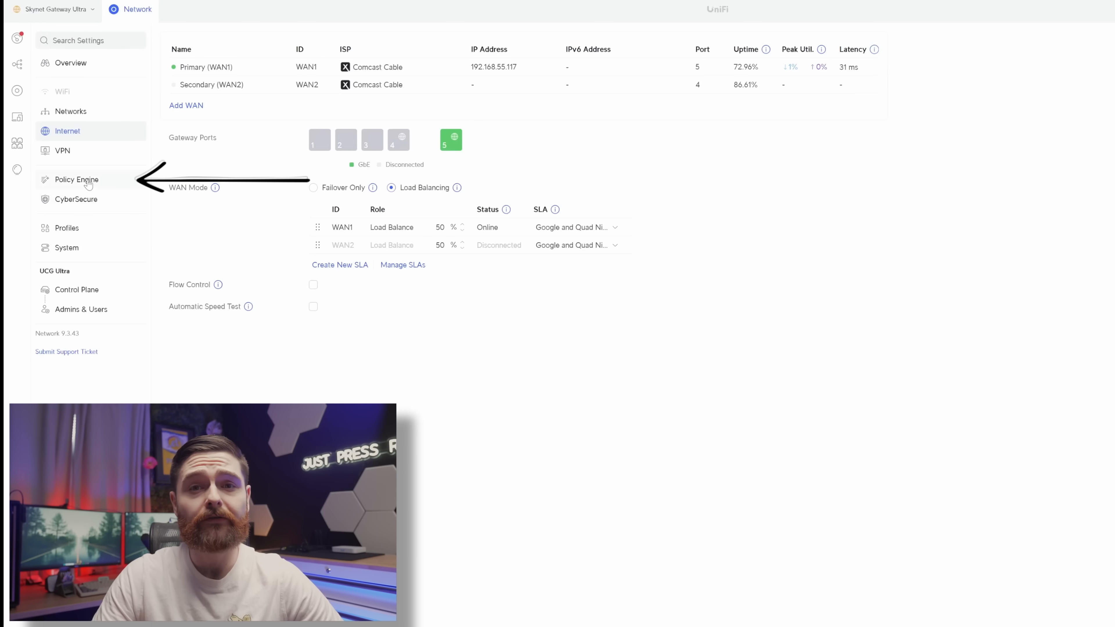
Start a 'YouTube Outbound Policy' policy-based route through Primary (WAN1)
click(76, 180)
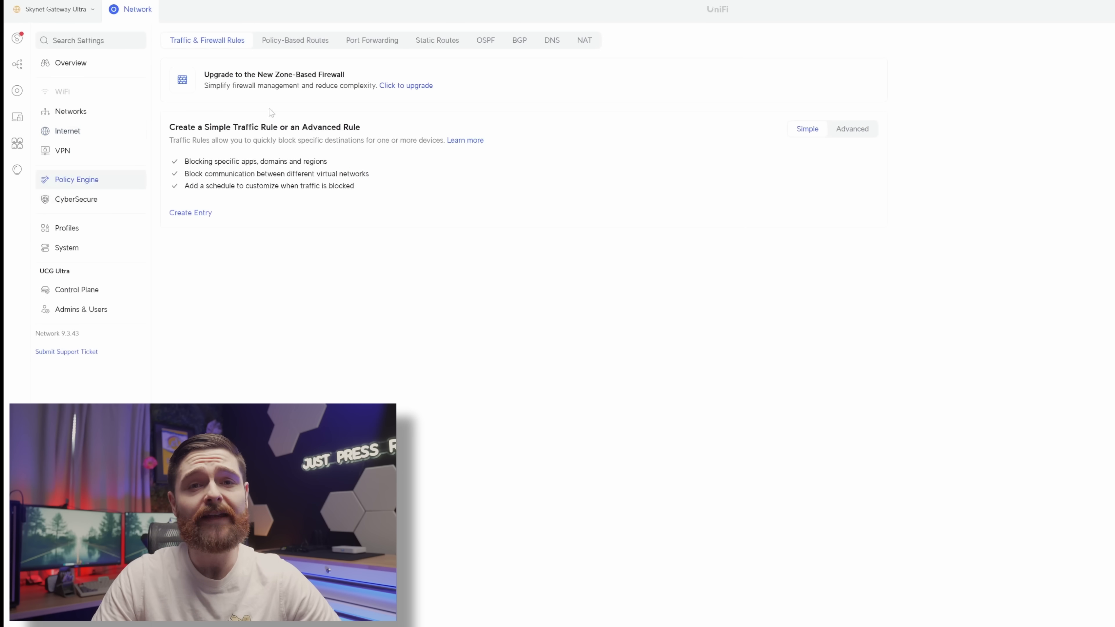
click(295, 40)
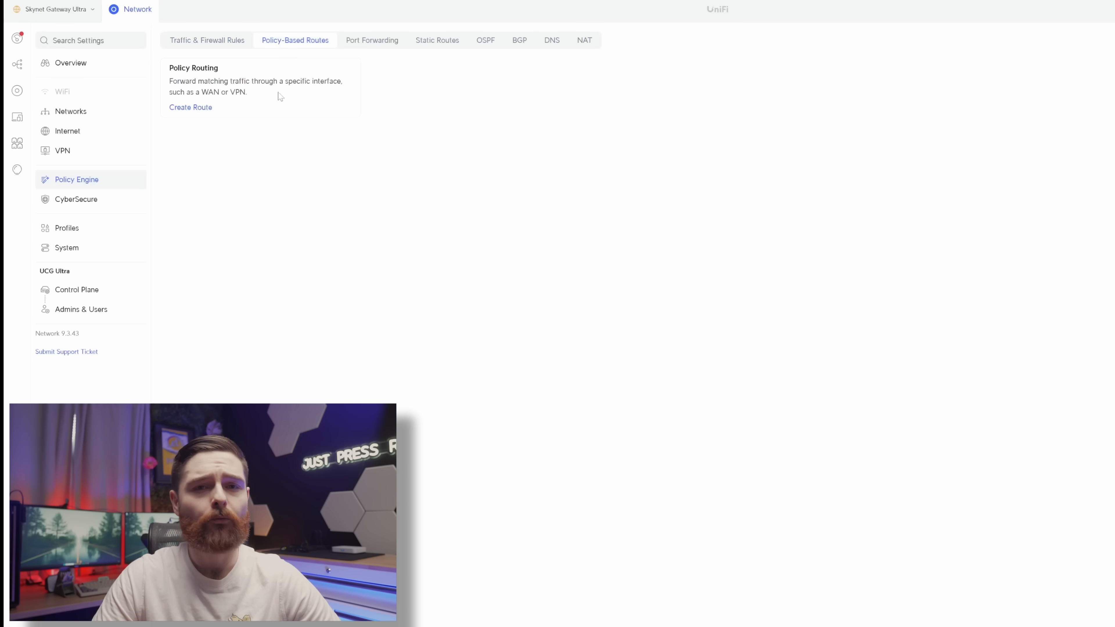
click(191, 107)
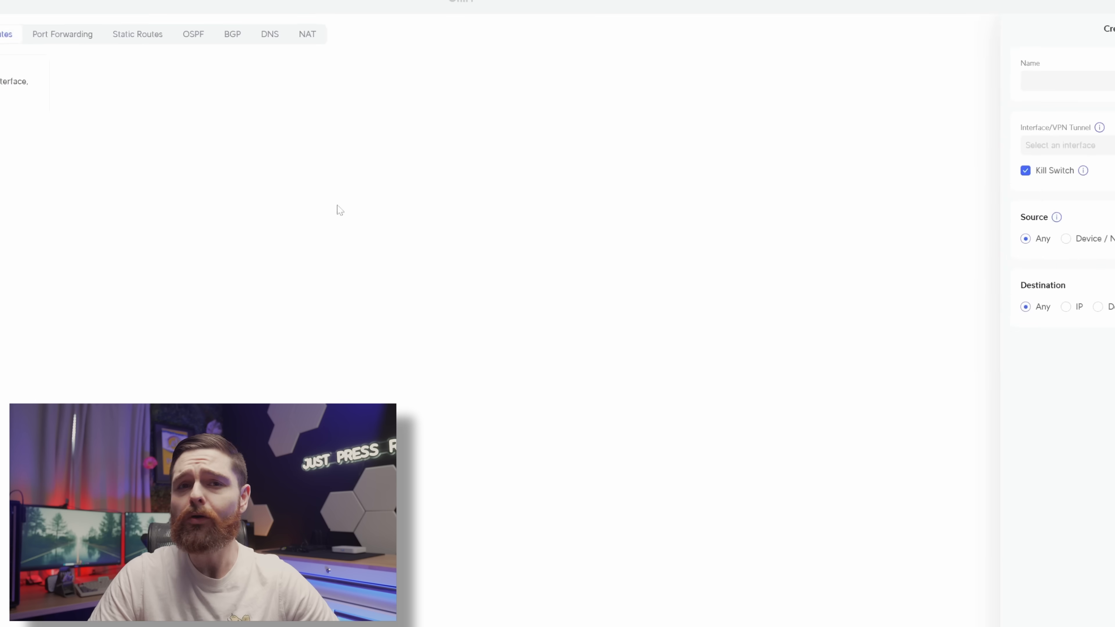
text(YouT)
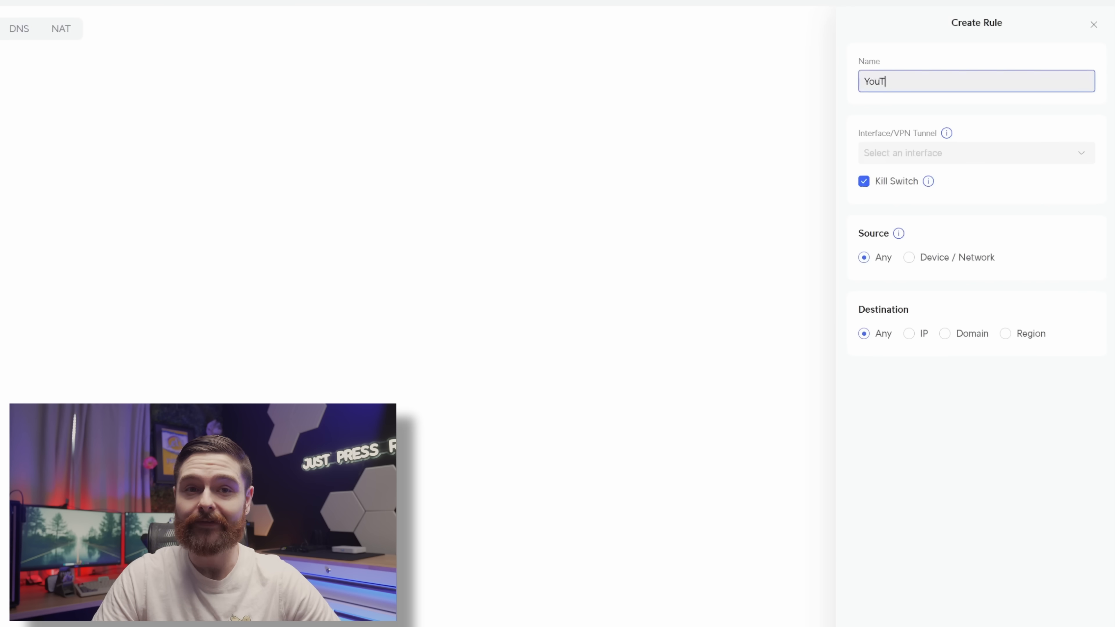
click(975, 152)
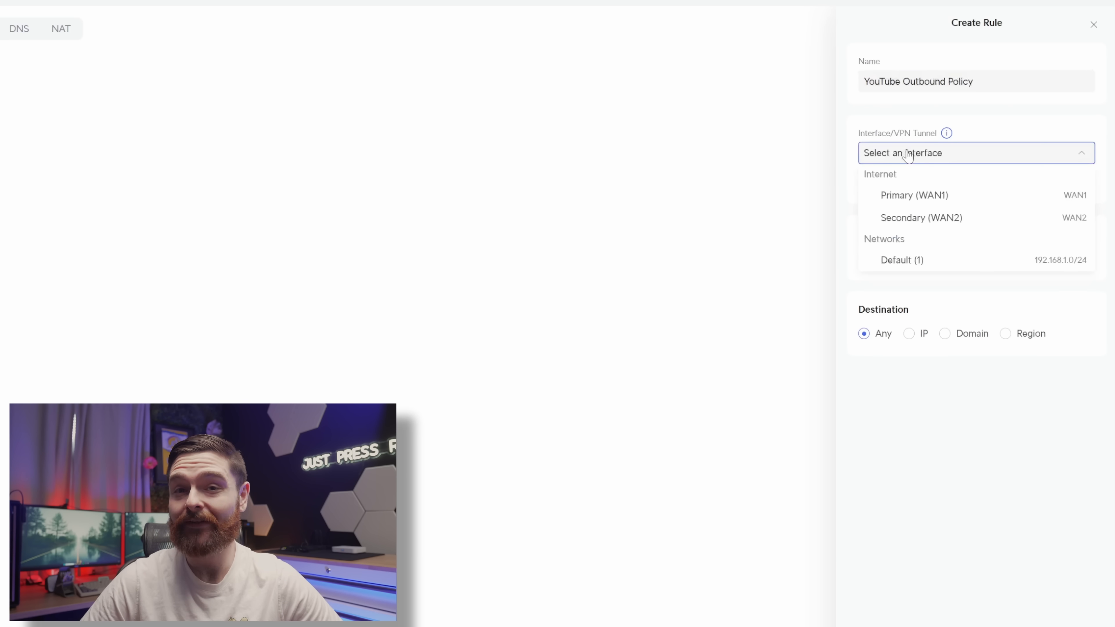
click(914, 195)
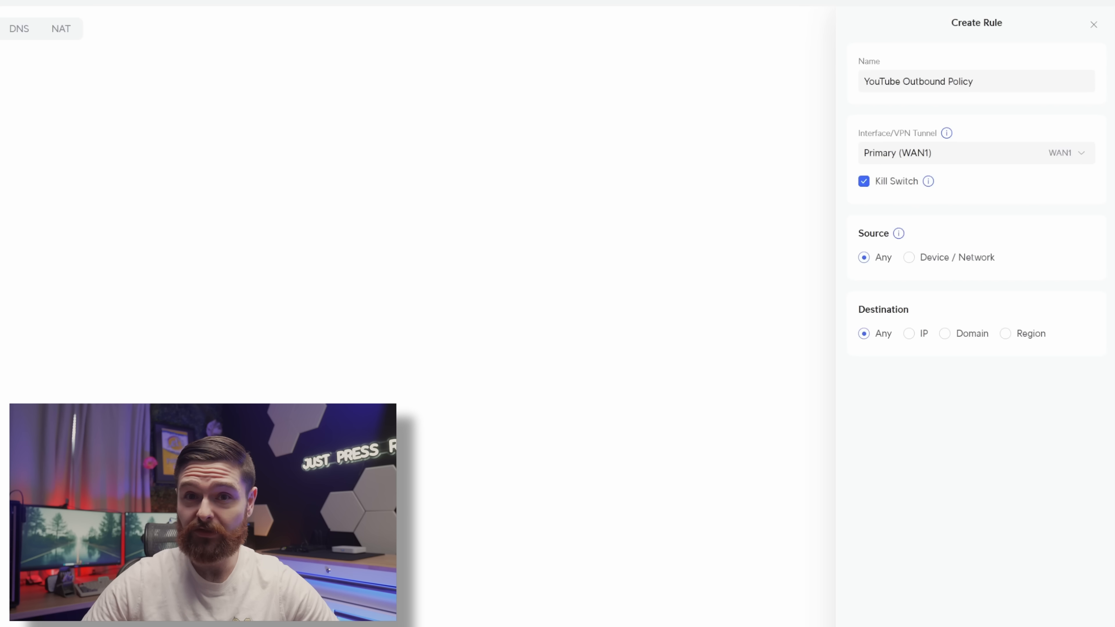
mouse_move(1020, 406)
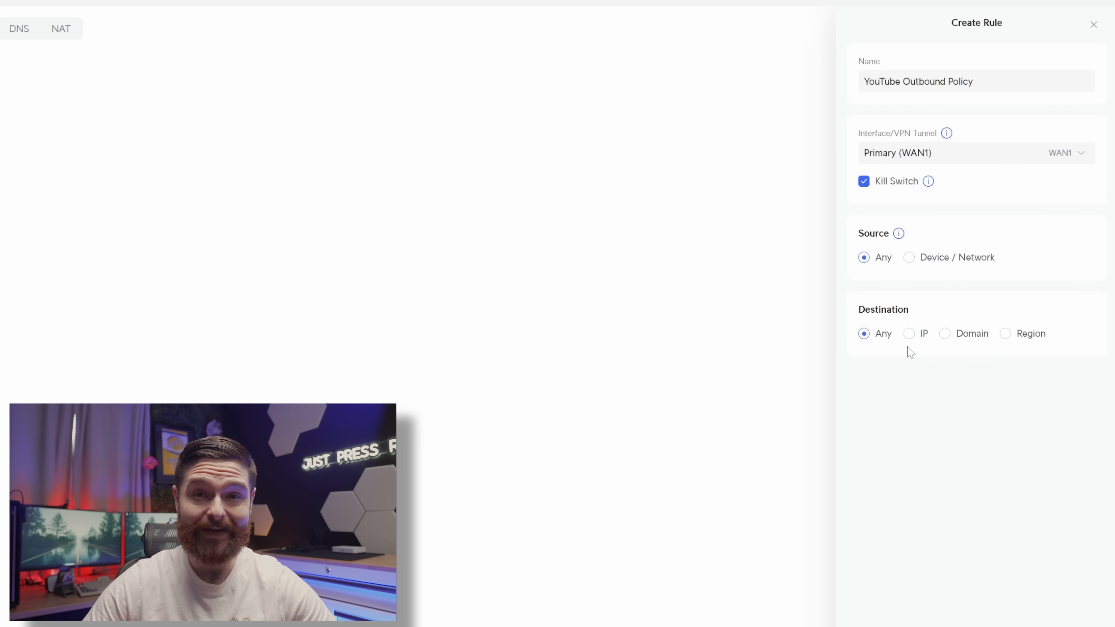
Match destinations by domain: youtube.com, youtu.be and googlevideo.com
click(945, 333)
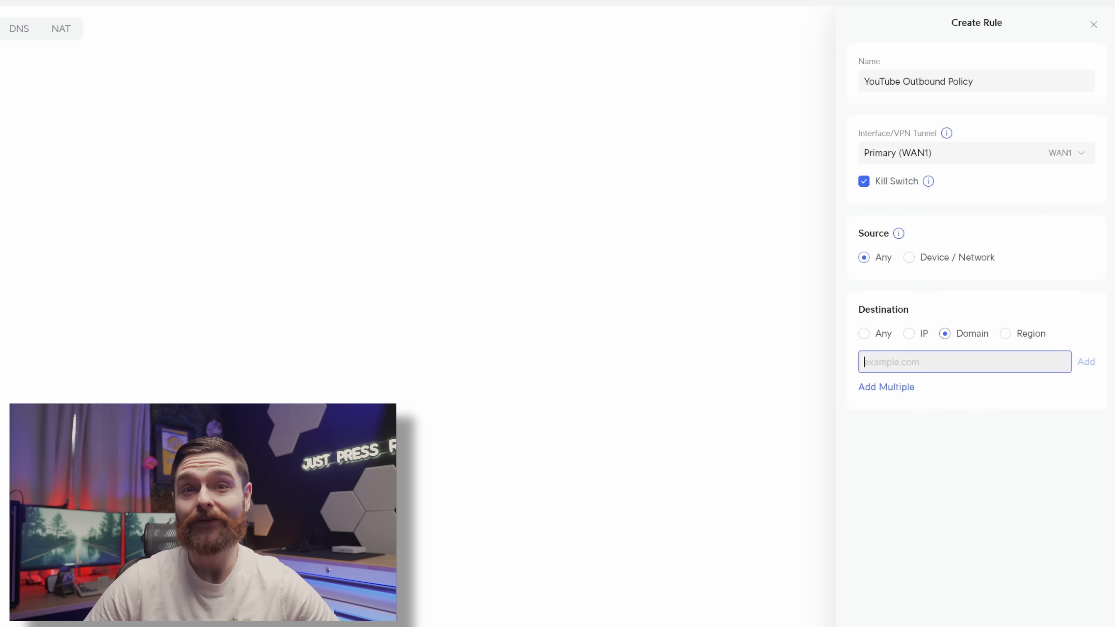
text(youtube.)
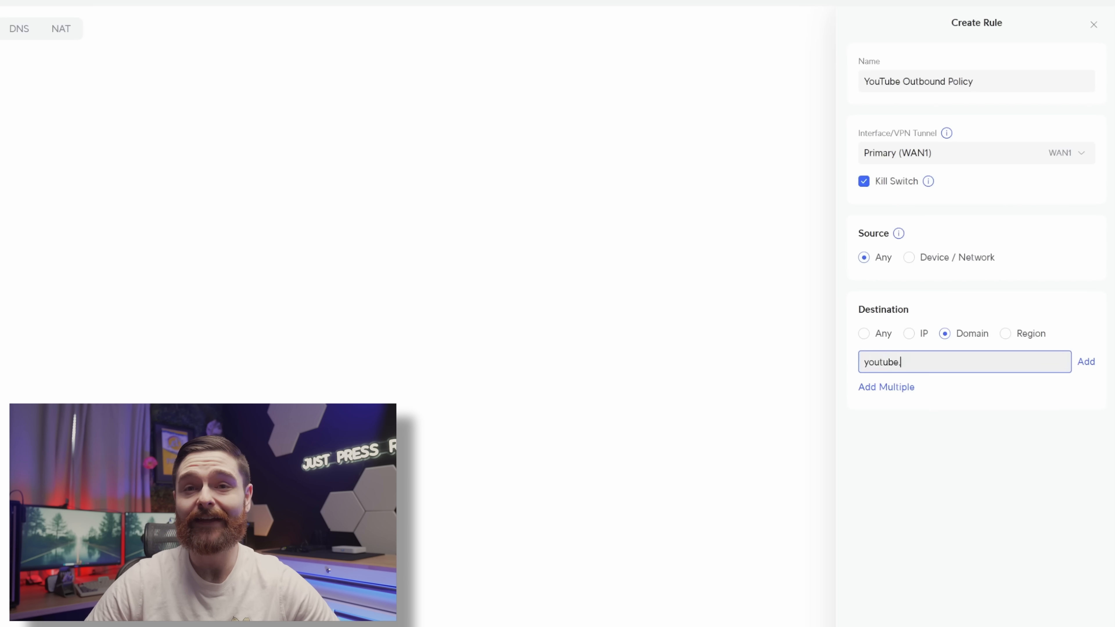
click(1085, 362)
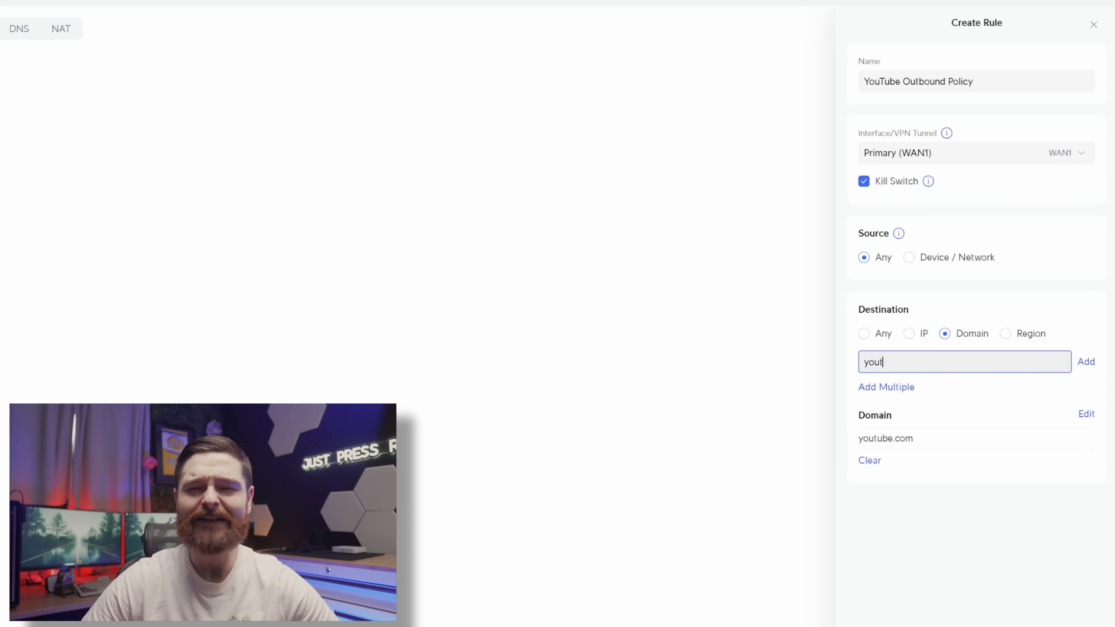
click(1086, 362)
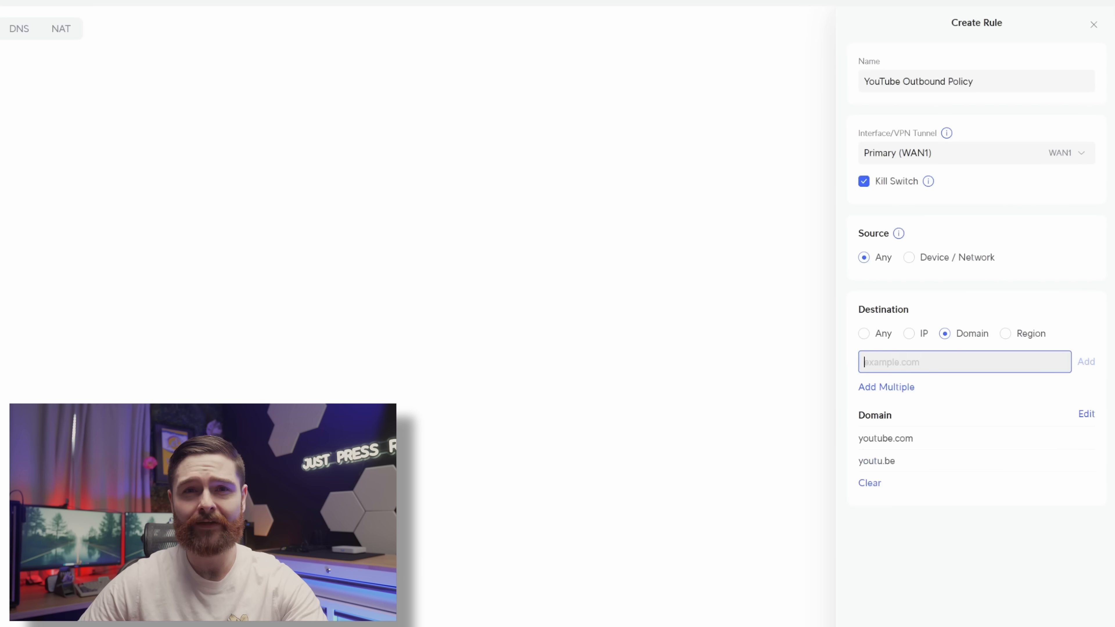
text(go)
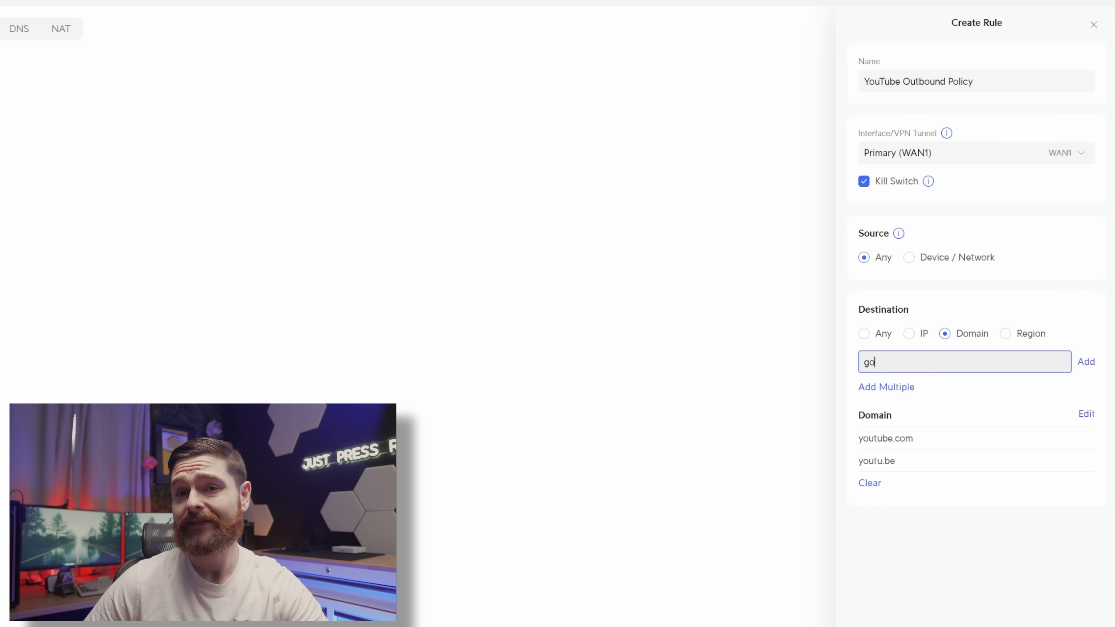
click(1086, 361)
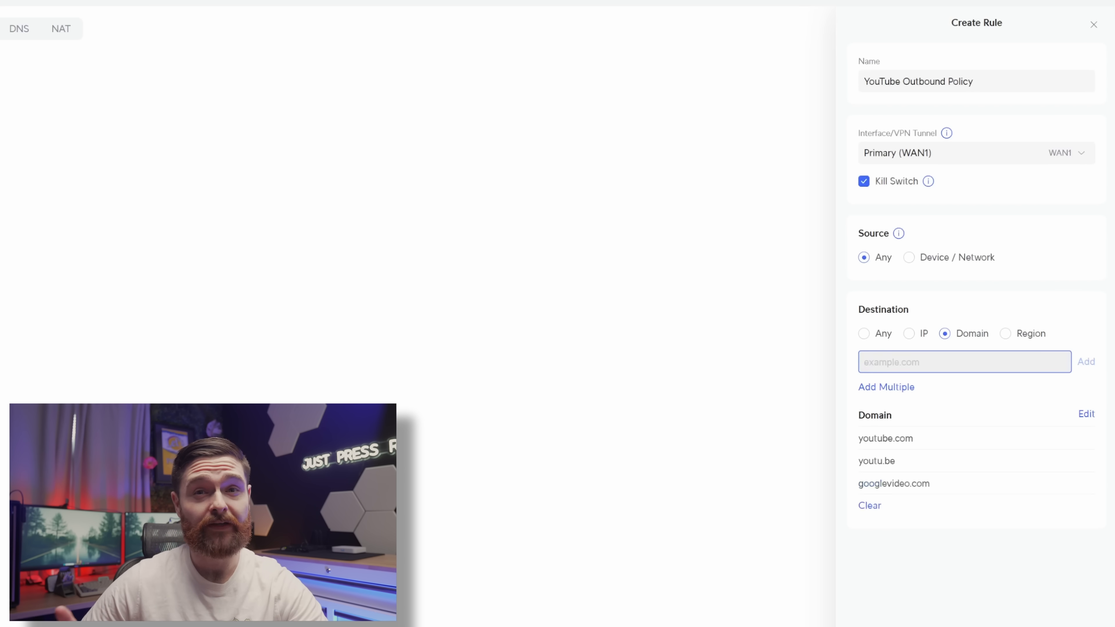